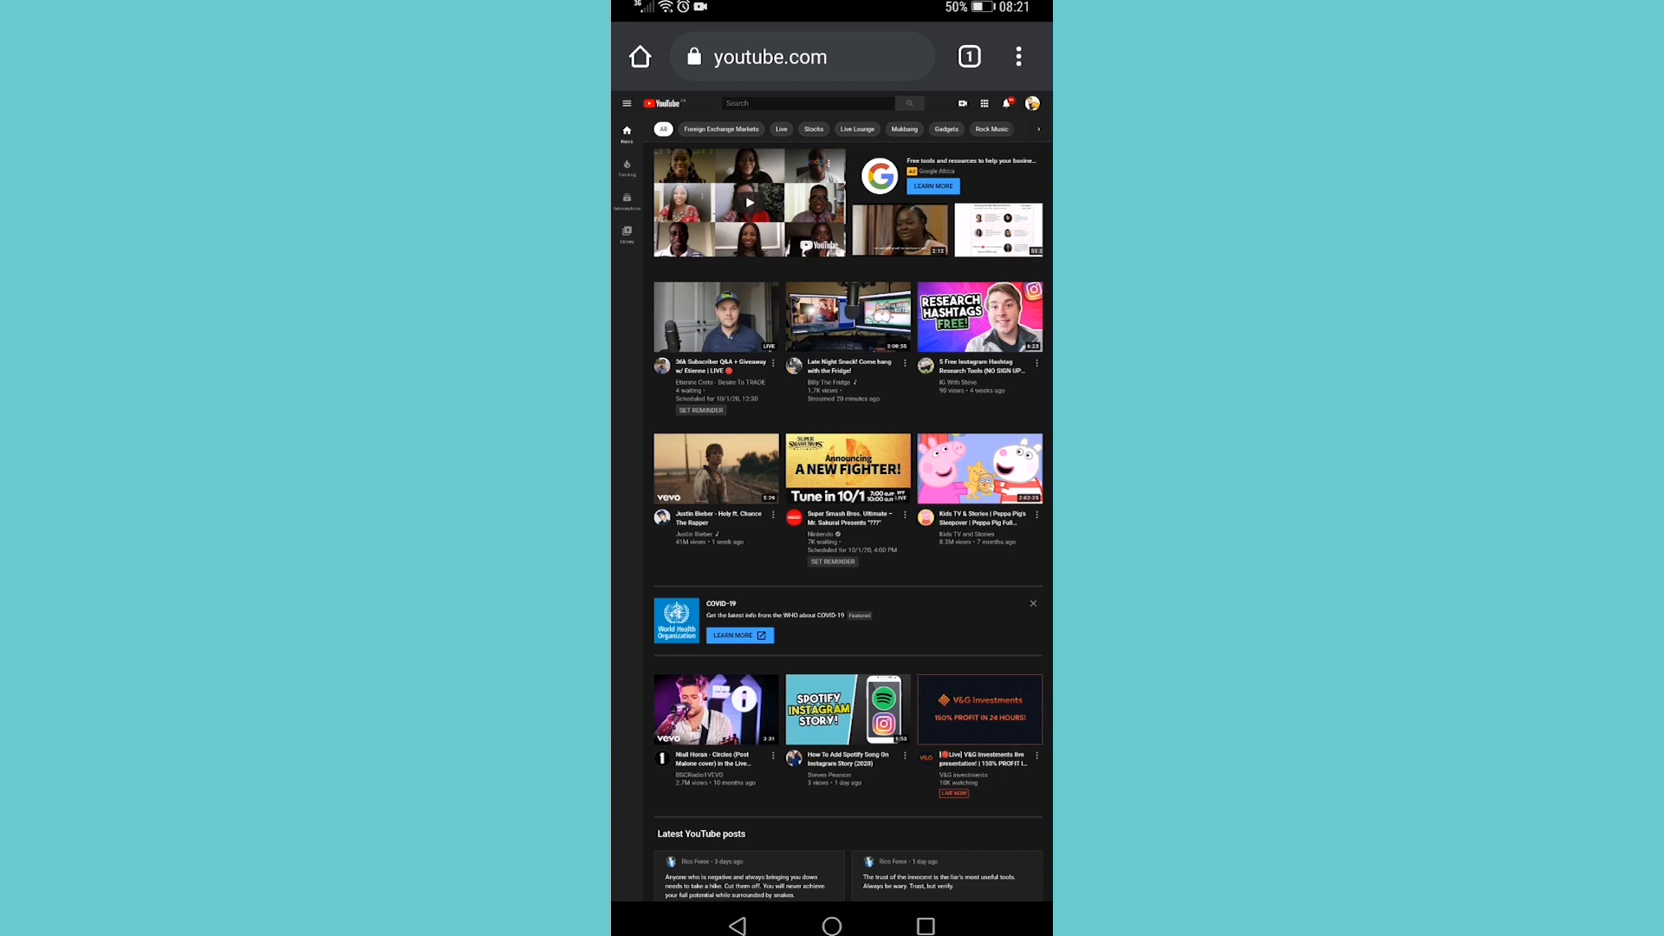
Bring up Chrome's three-dot menu on YouTube, showing Desktop site currently ticked
click(1018, 55)
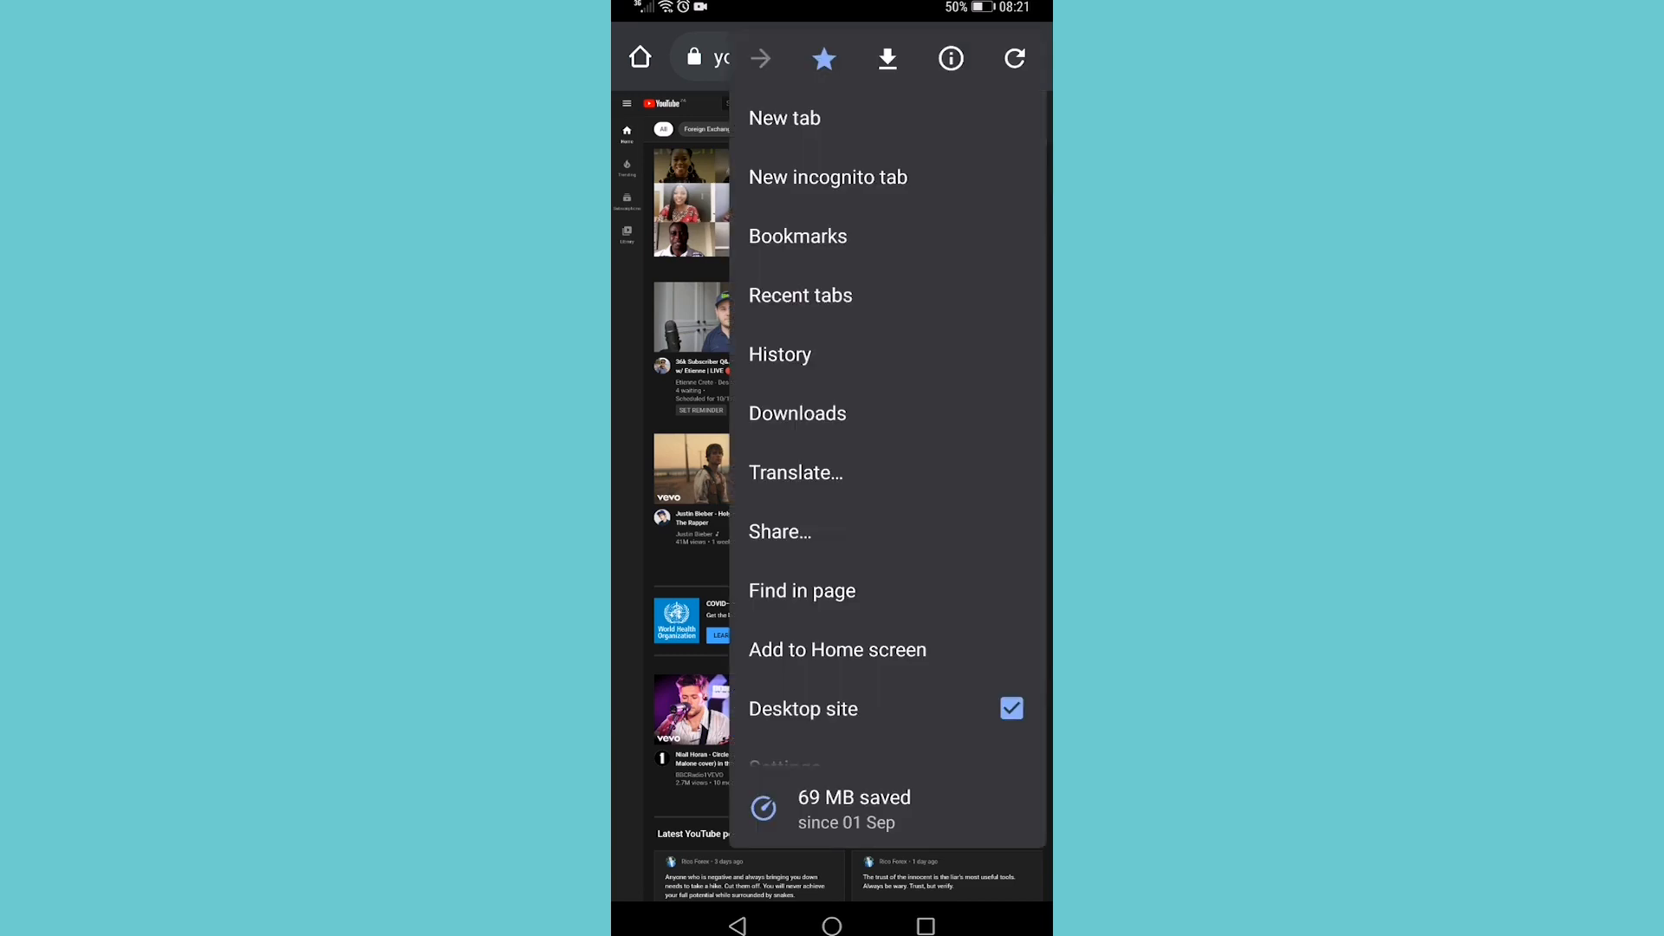